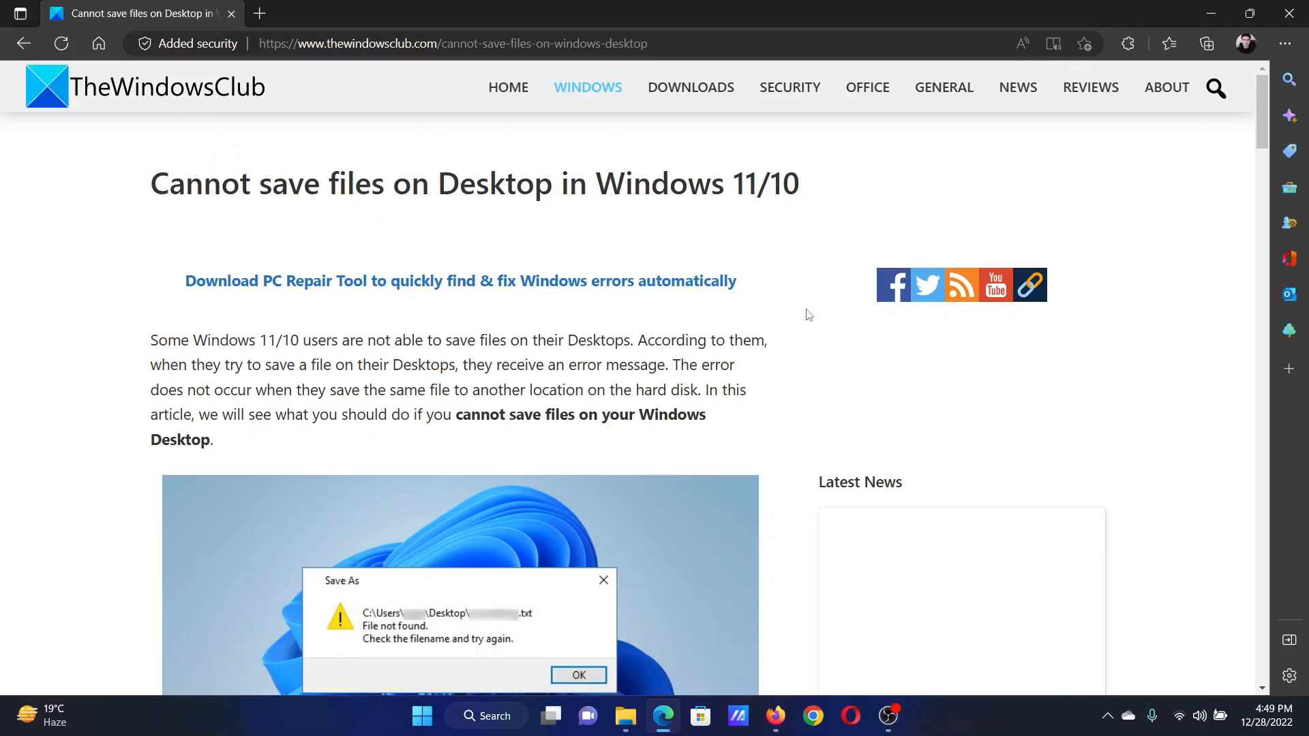
pyautogui.moveTo(192, 176)
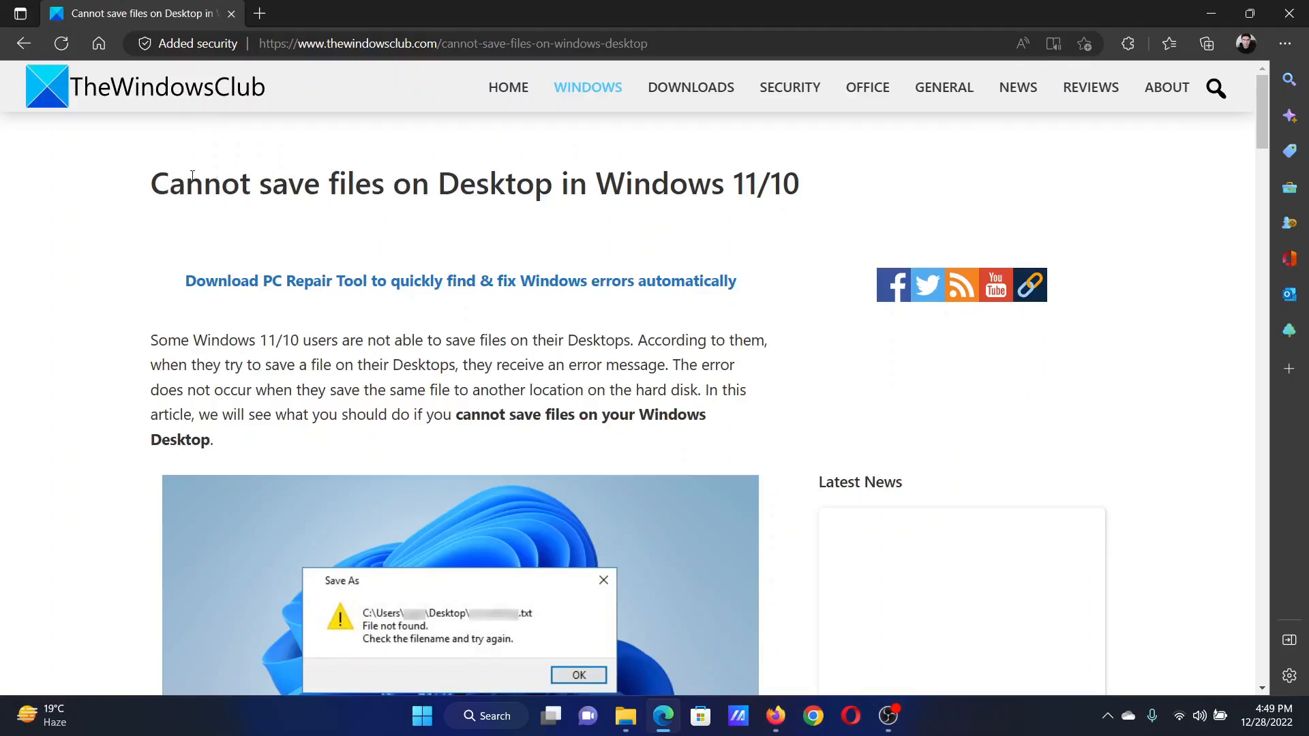
# Highlight the article headline and scroll to the numbered list of six fixes.
pyautogui.moveTo(150, 183); pyautogui.dragTo(535, 183)
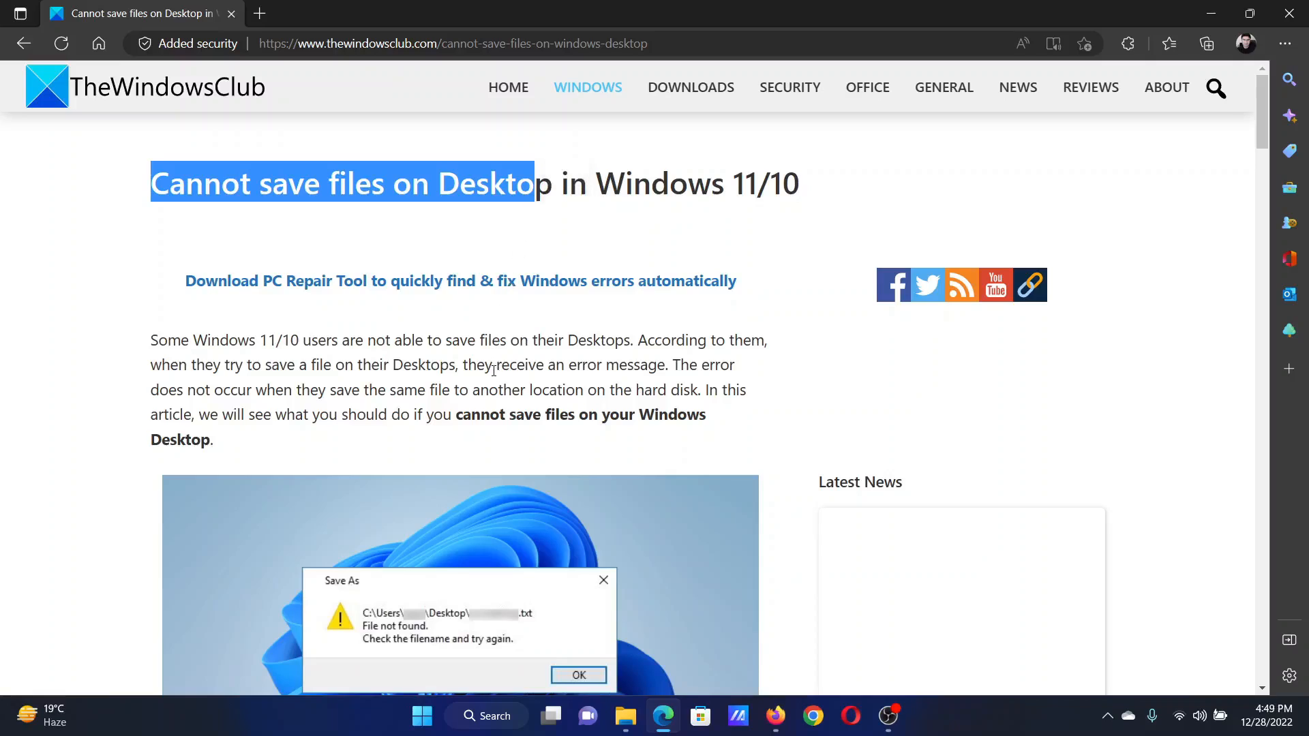
pyautogui.scroll(-3)
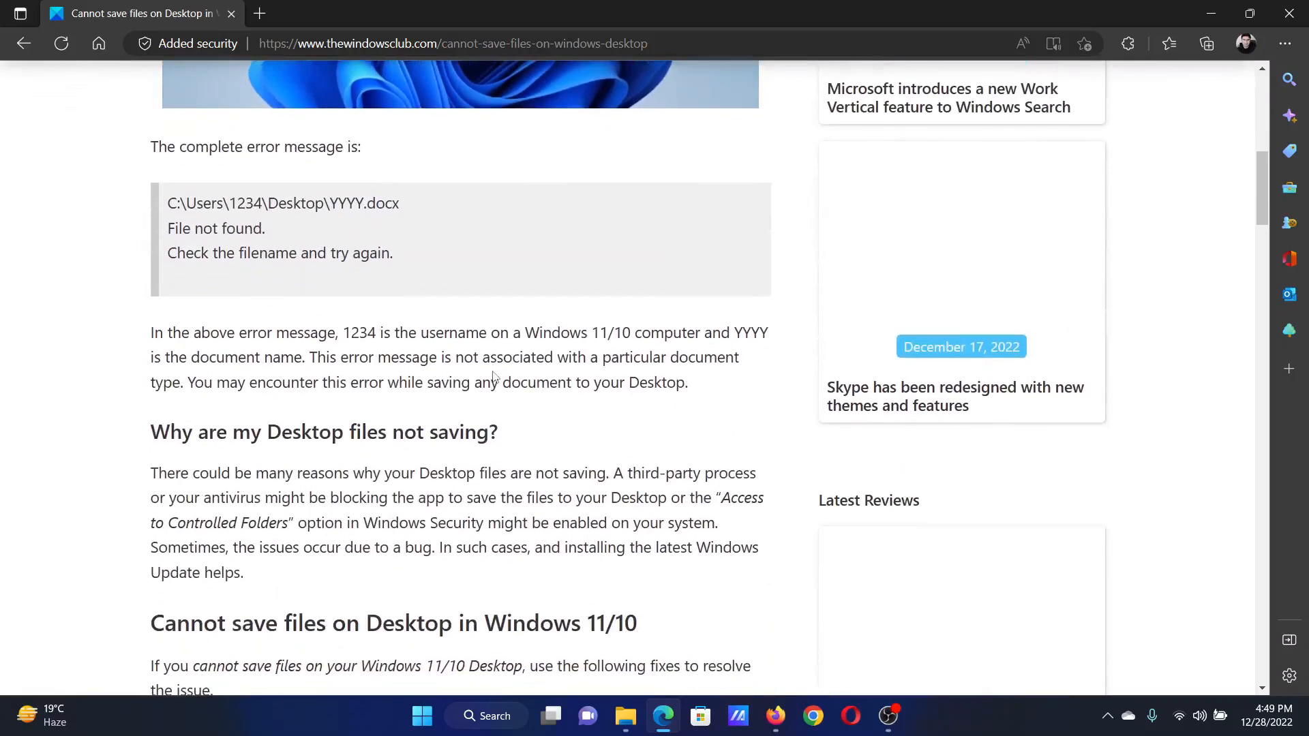
pyautogui.scroll(-3)
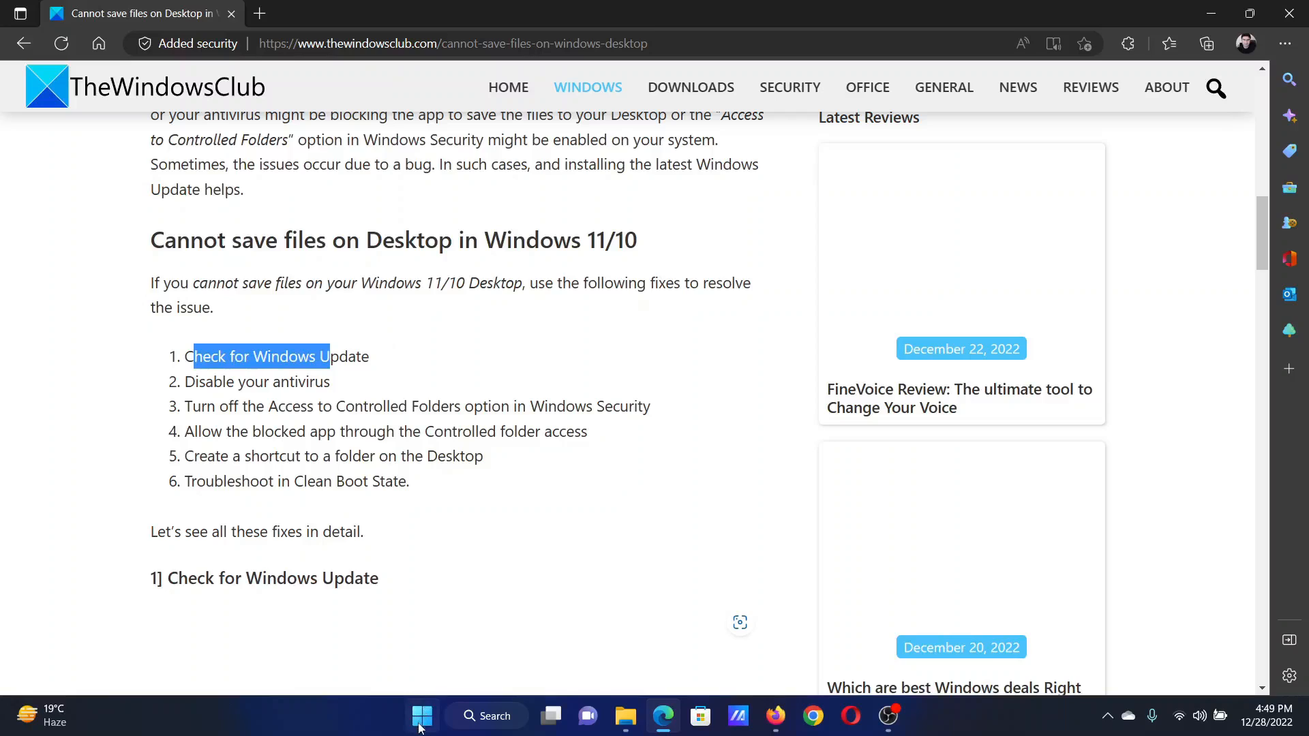
# Check for updates on the Windows Update page, then return to the Edge article.
pyautogui.click(421, 716)
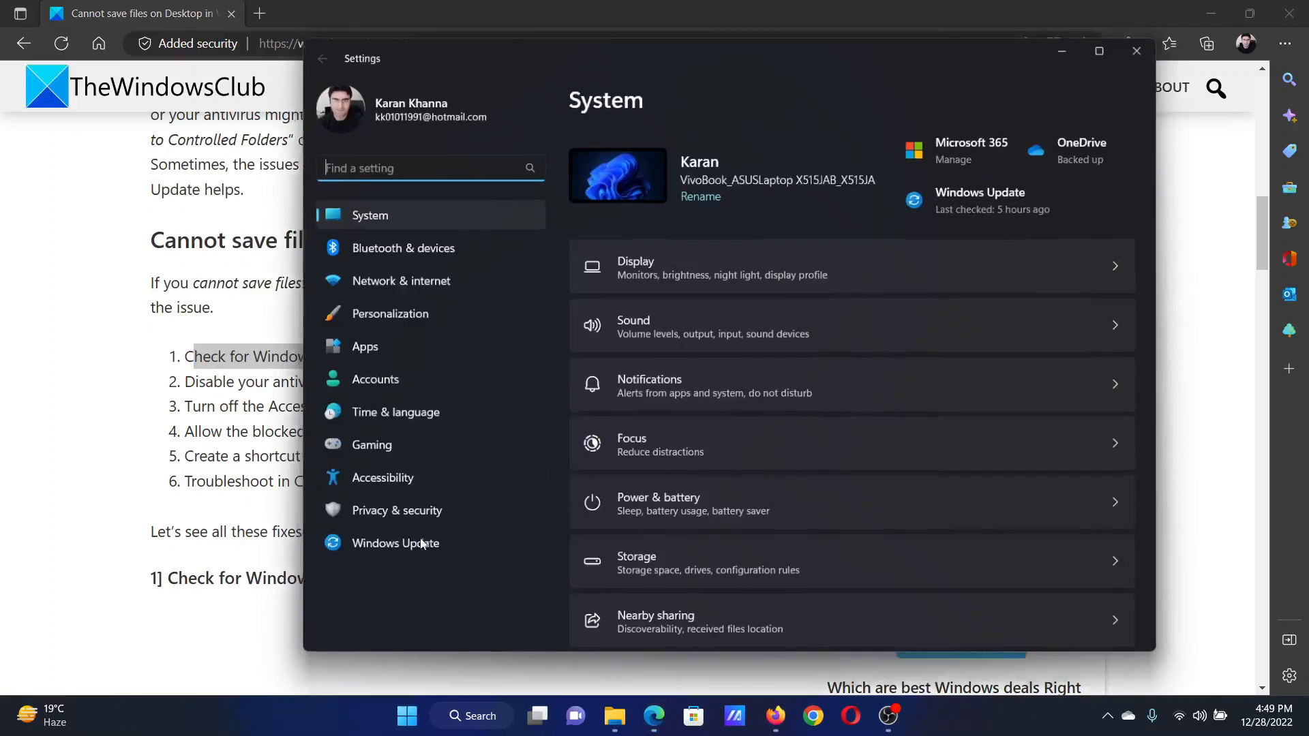
pyautogui.click(395, 543)
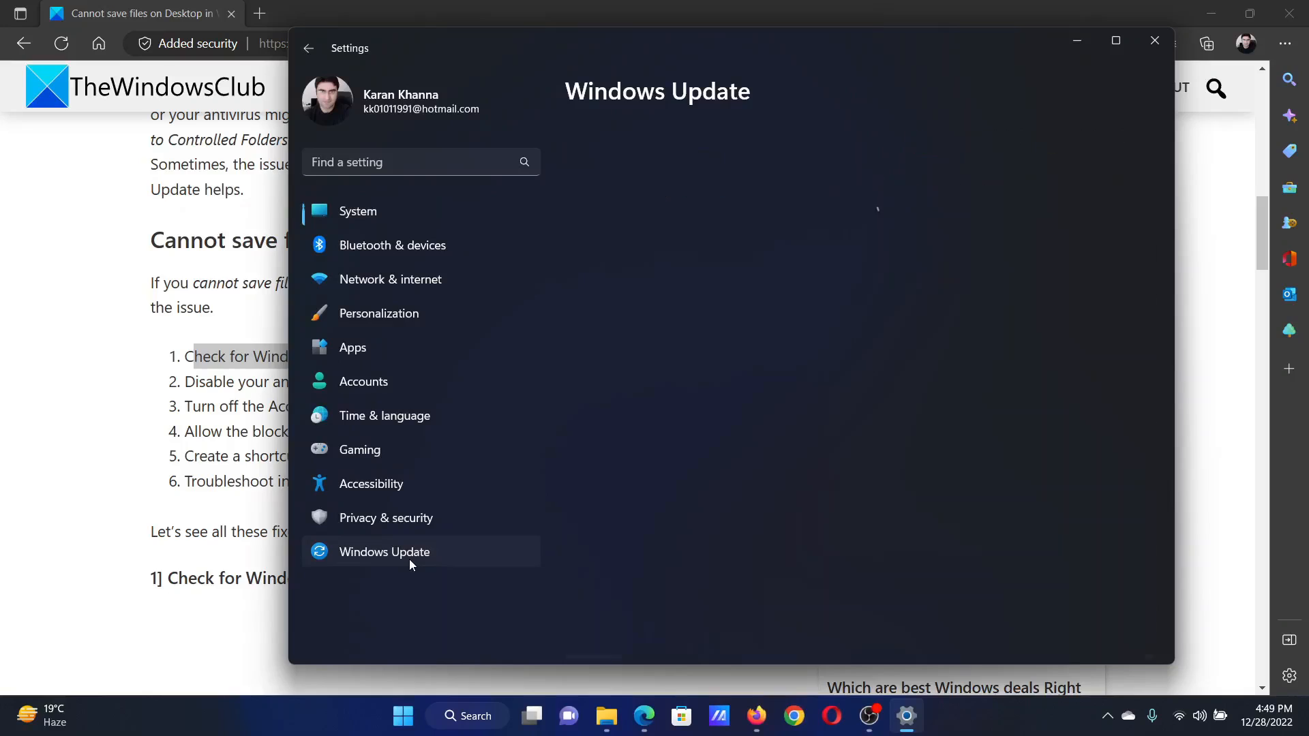
pyautogui.click(384, 552)
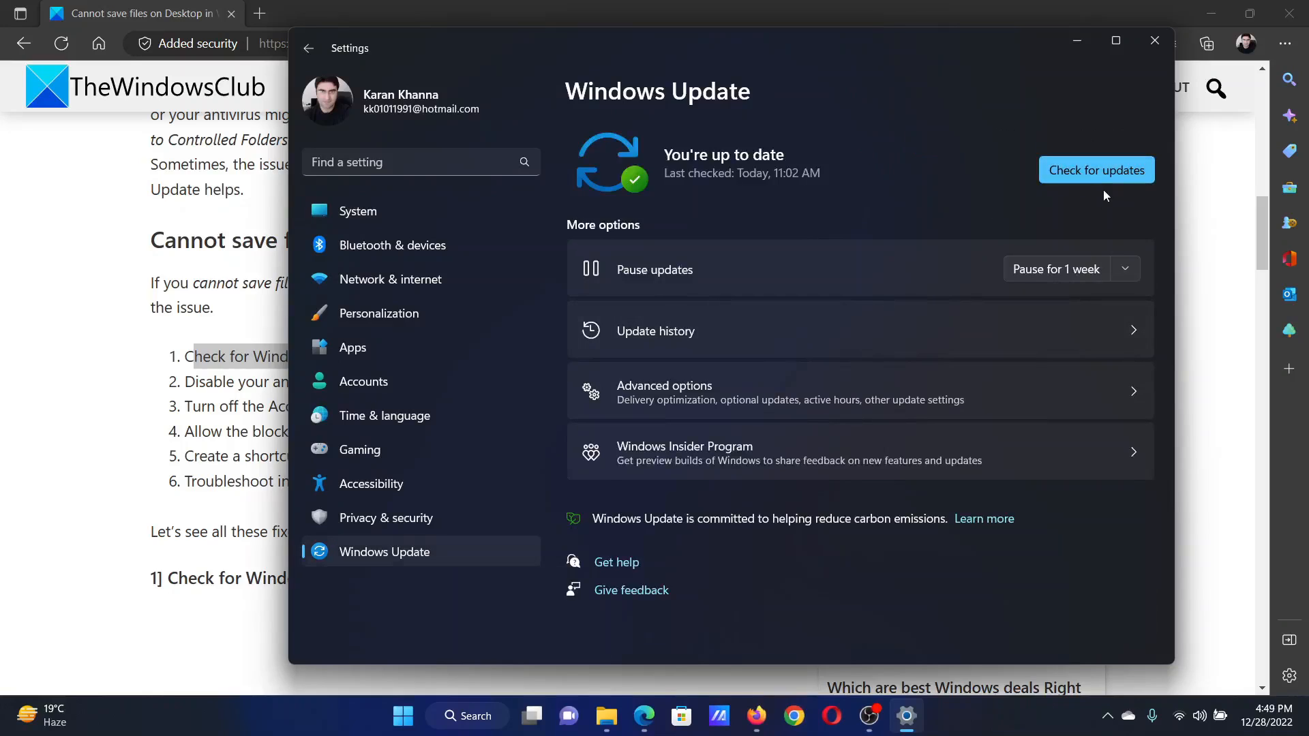
pyautogui.moveTo(598, 350)
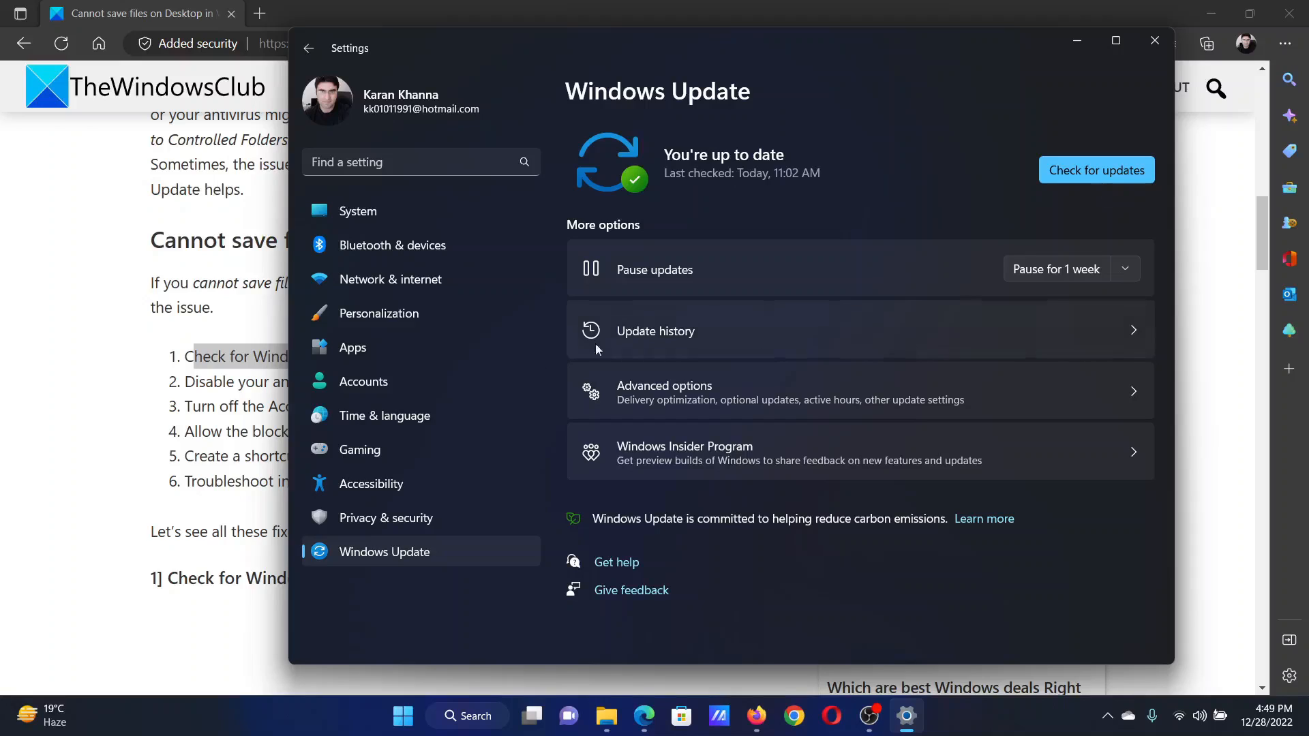
pyautogui.click(1155, 40)
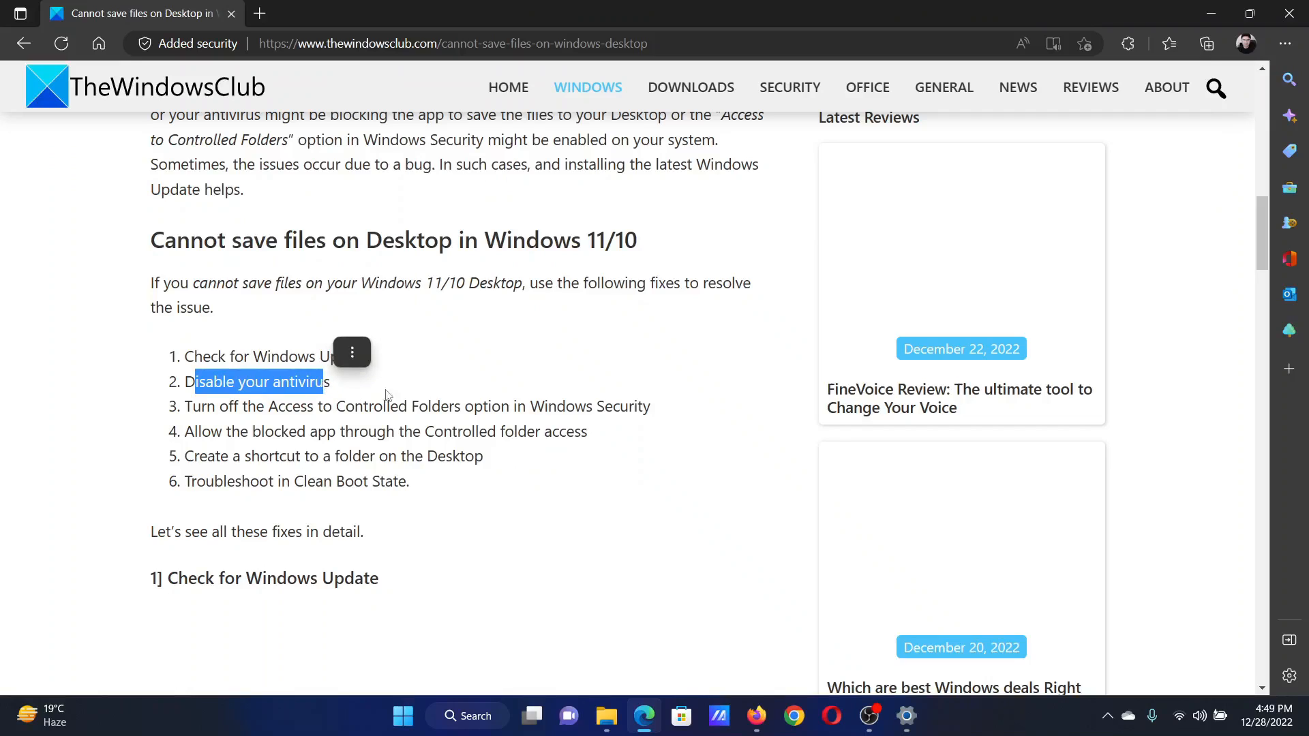
# Launch Windows Security from the Recent list in Windows Search.
pyautogui.click(466, 716)
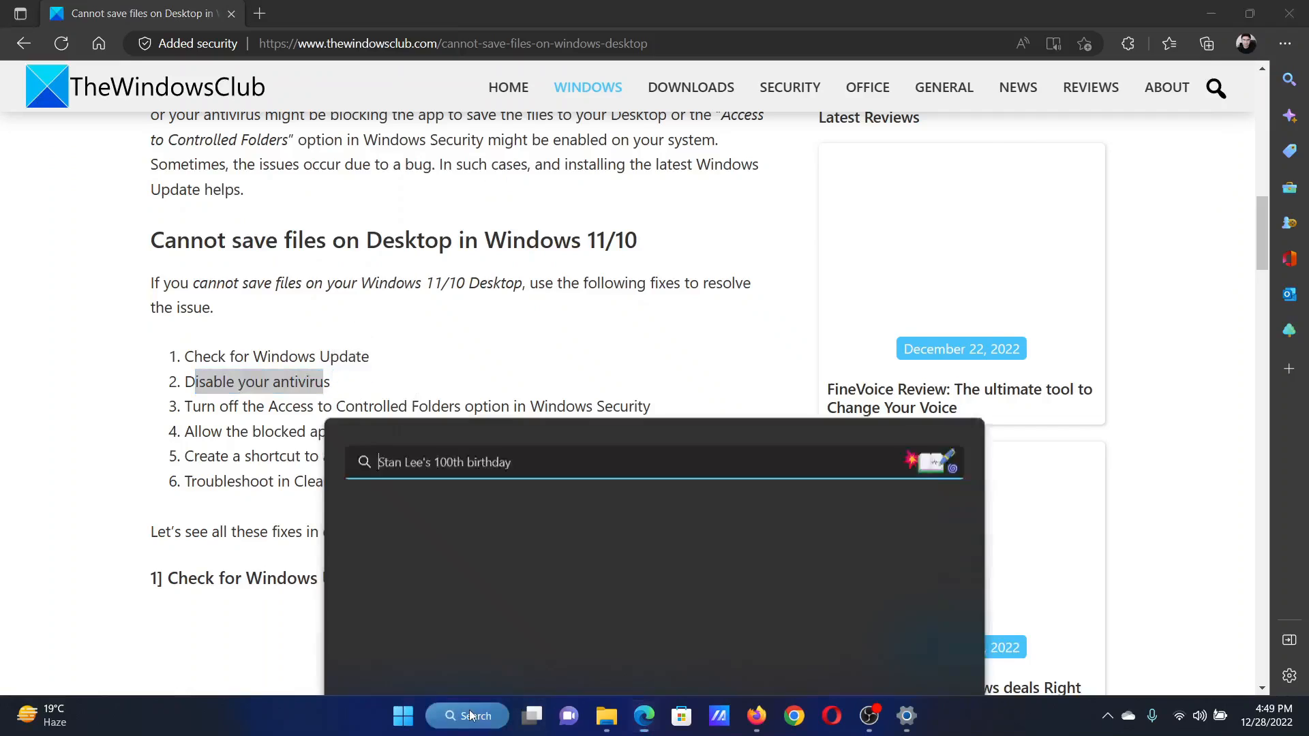
pyautogui.click(466, 716)
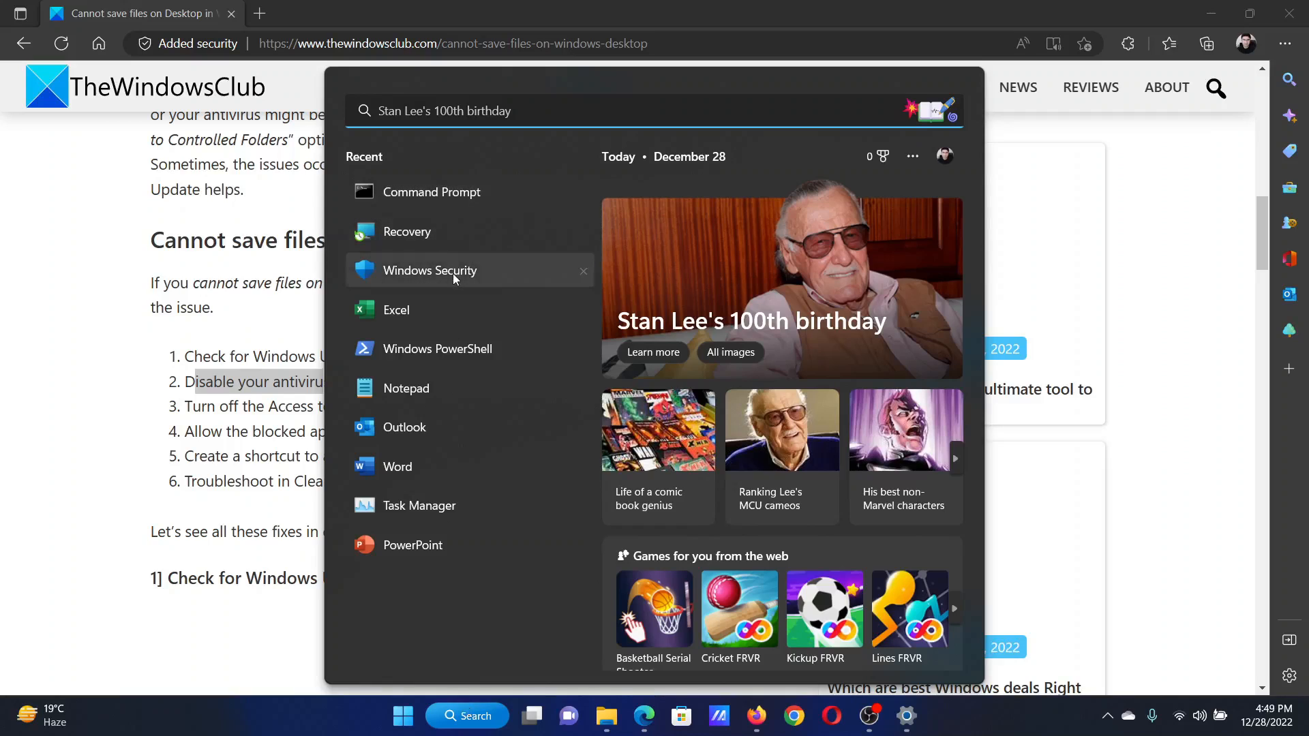
pyautogui.click(430, 270)
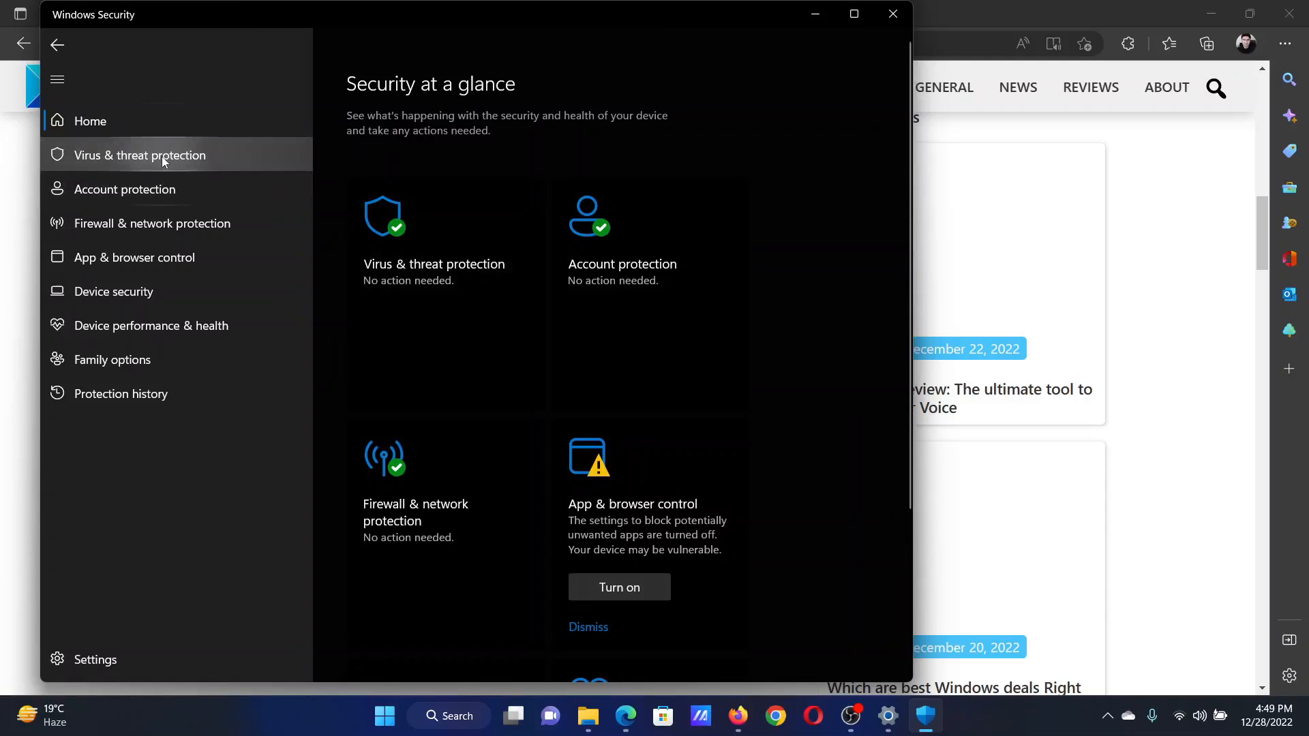
# Reach the Virus & threat protection settings via Manage settings.
pyautogui.click(139, 155)
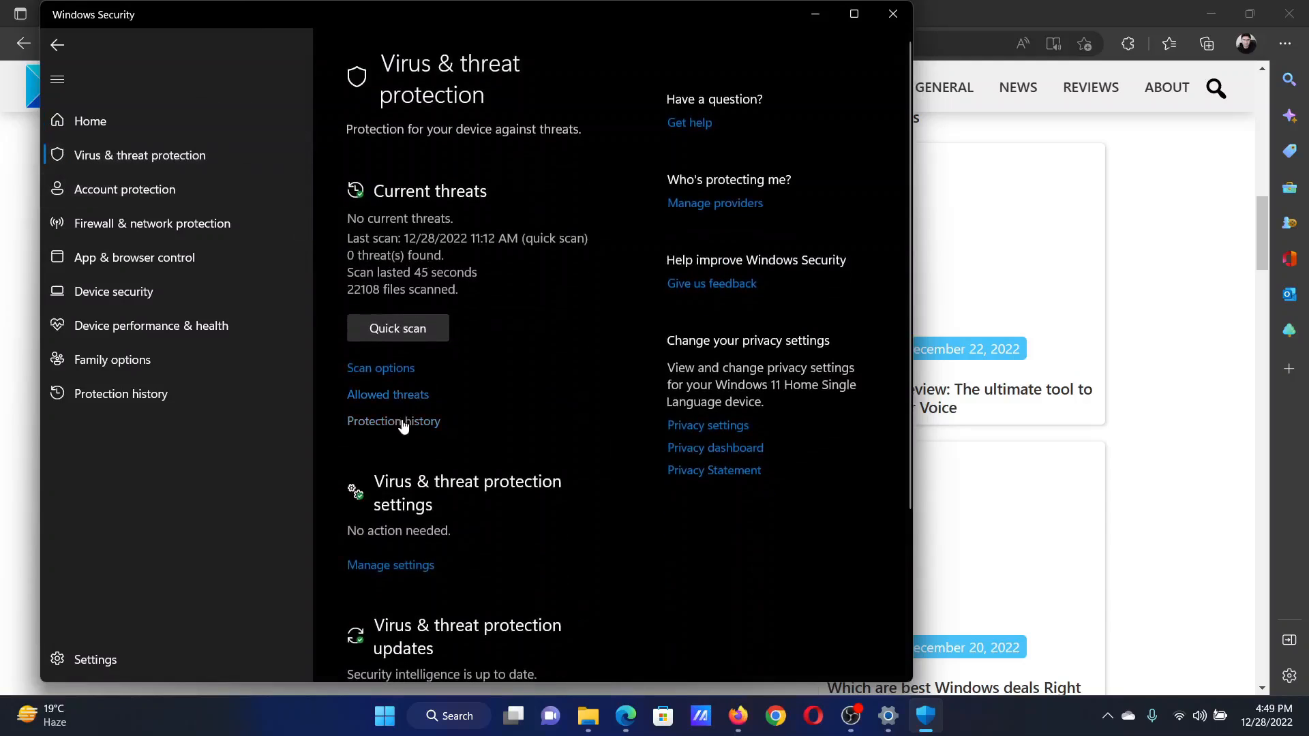
pyautogui.moveTo(406, 571)
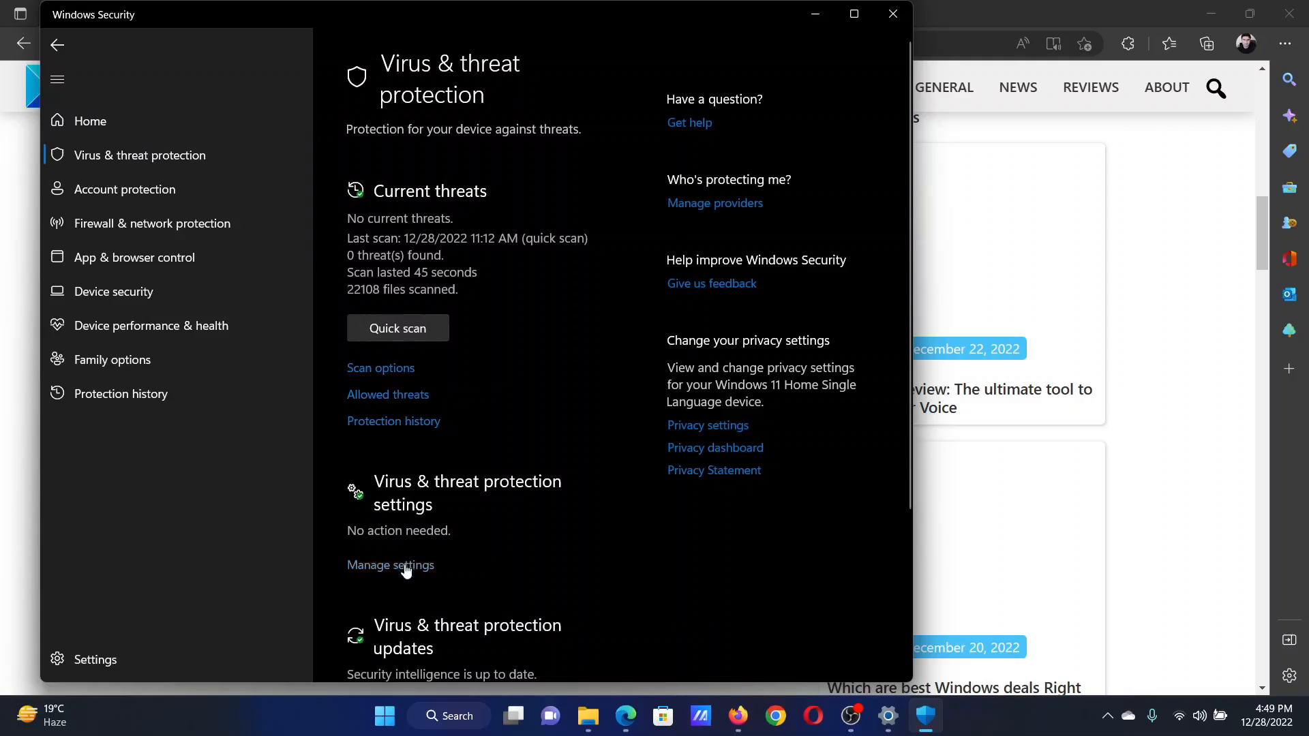
pyautogui.click(390, 564)
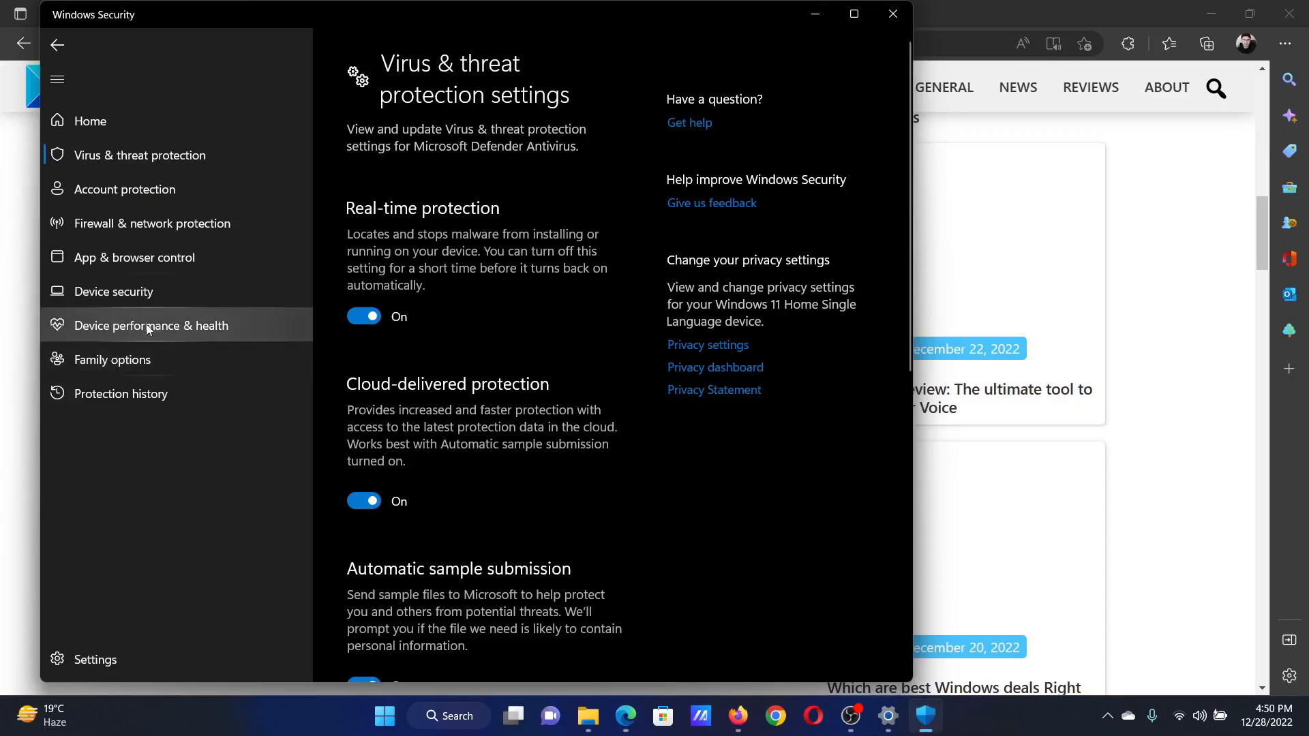
pyautogui.moveTo(139, 155)
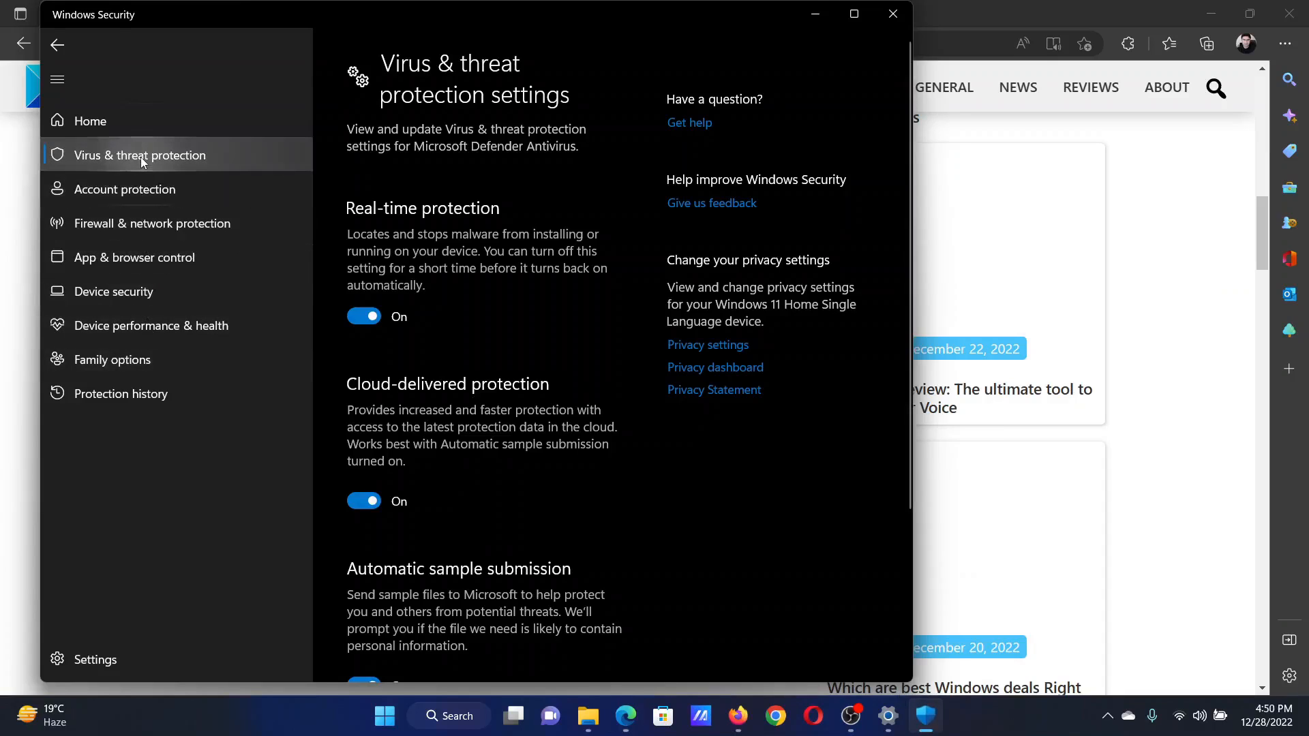
# Reach the Ransomware protection section via Manage ransomware protection.
pyautogui.scroll(3)
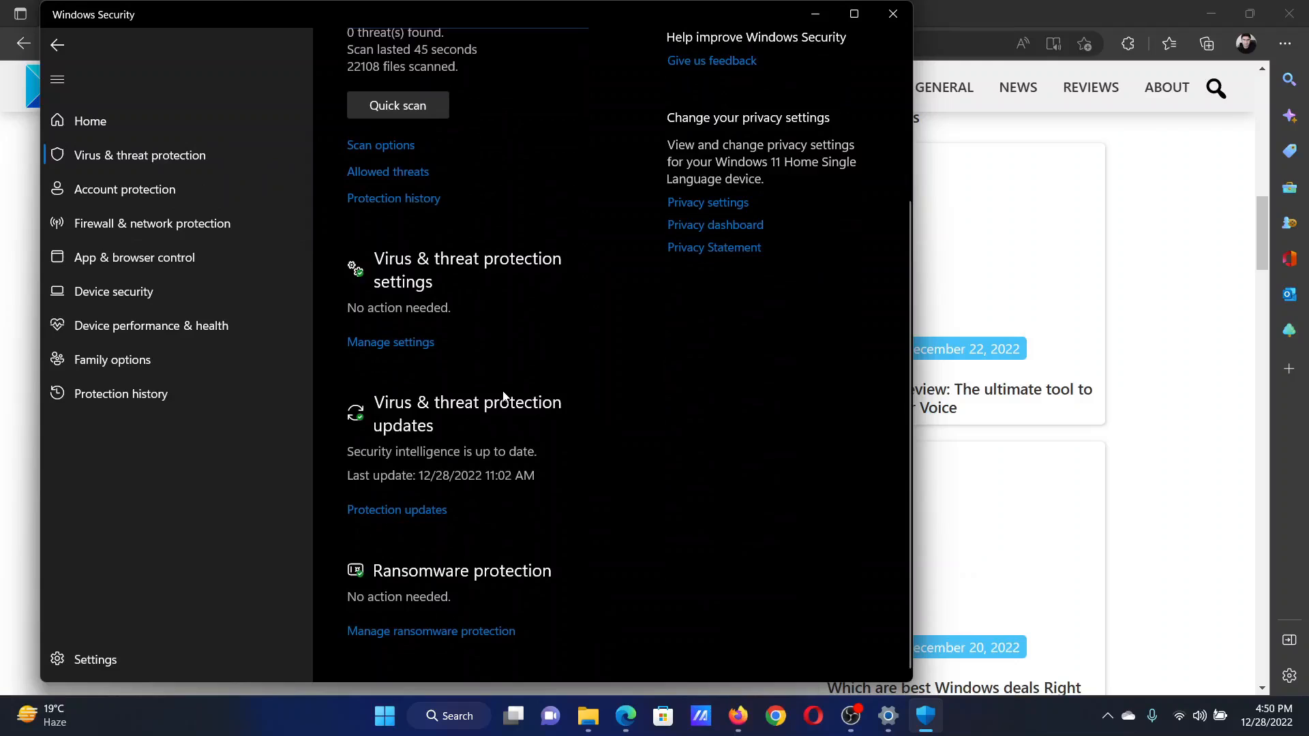
pyautogui.moveTo(449, 638)
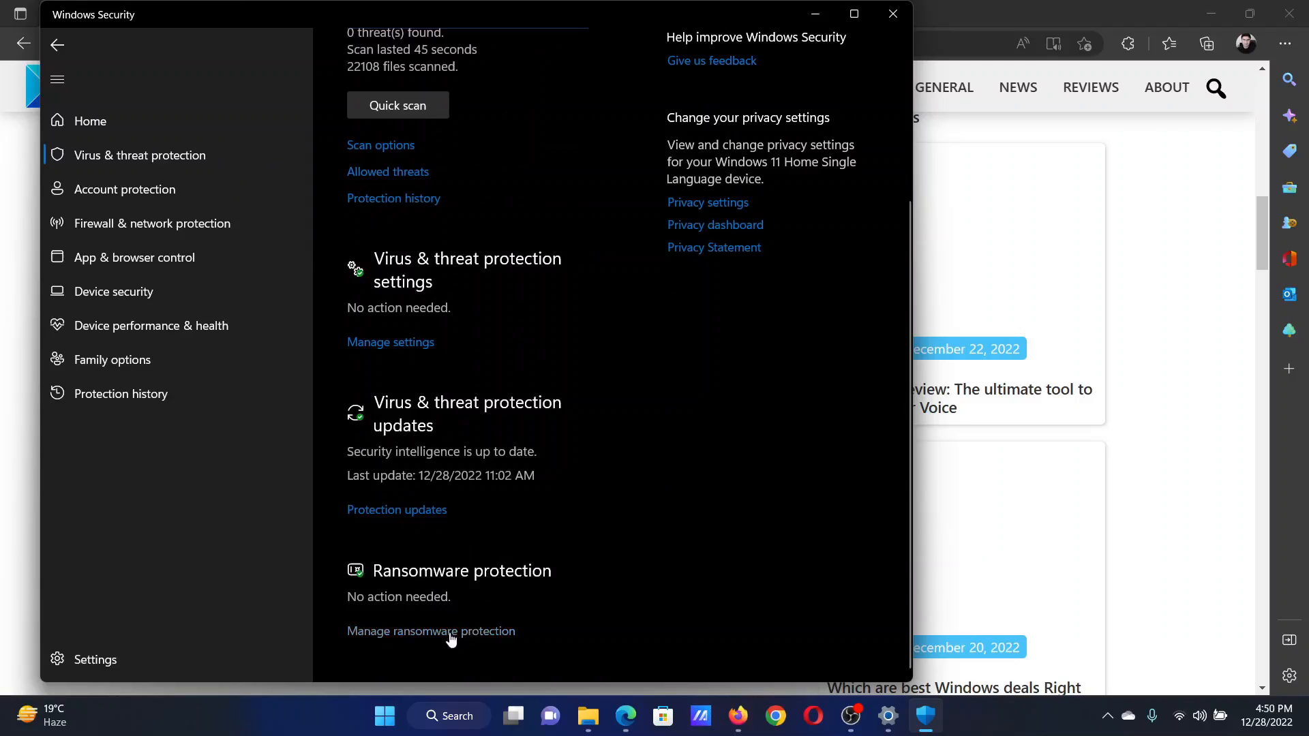
pyautogui.click(431, 629)
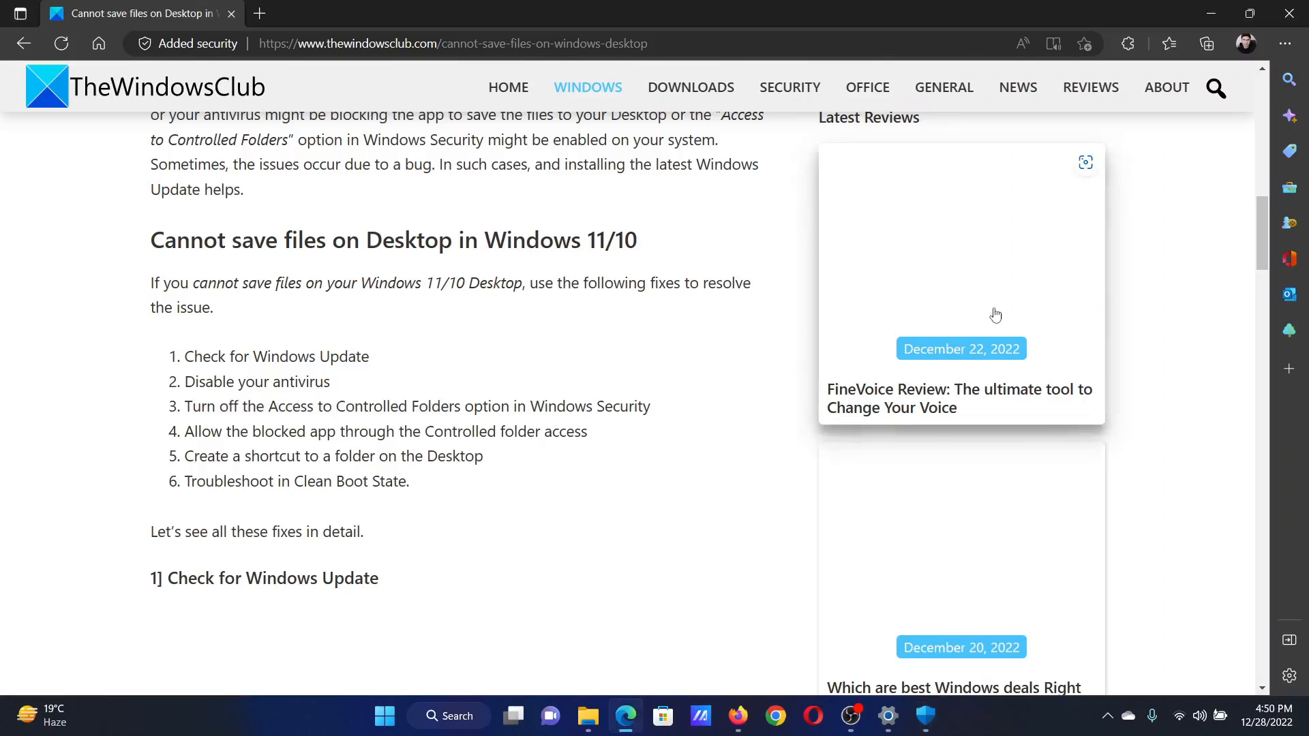
# Scroll the article back up to its 'Cannot save files on Desktop' headline.
pyautogui.scroll(3)
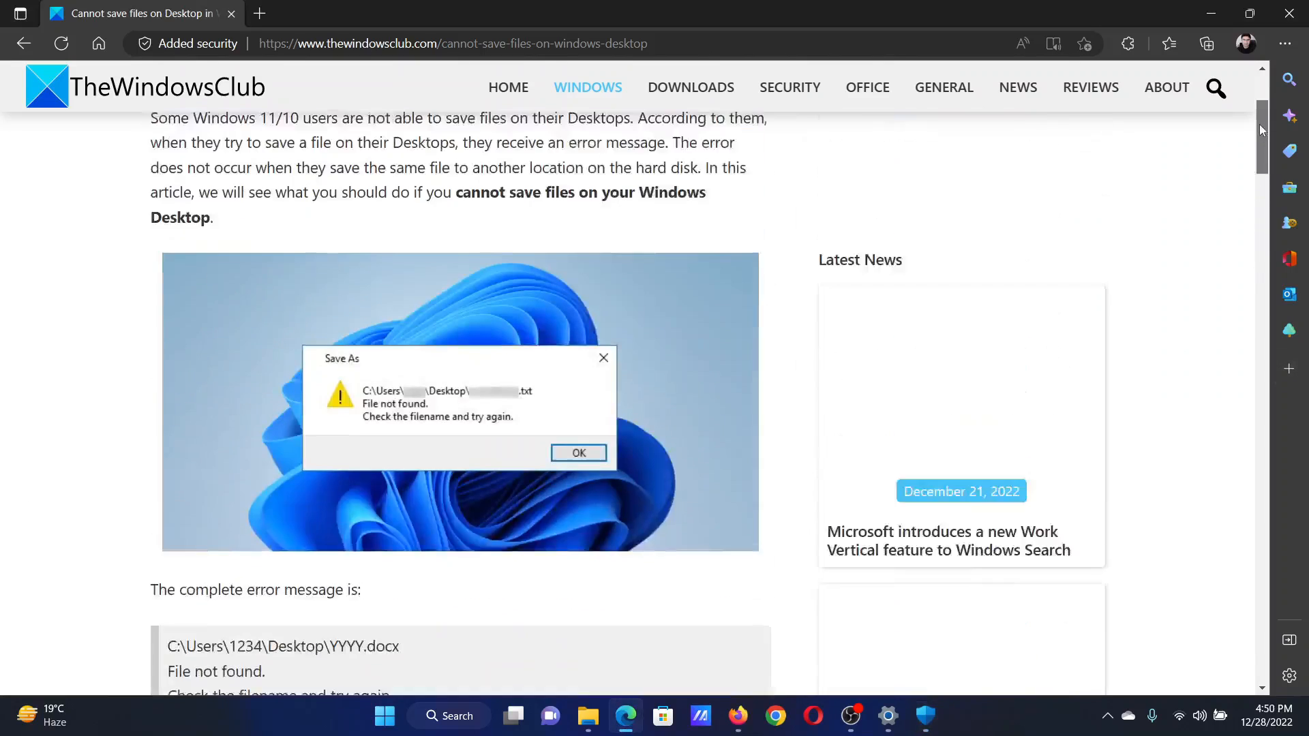
pyautogui.scroll(3)
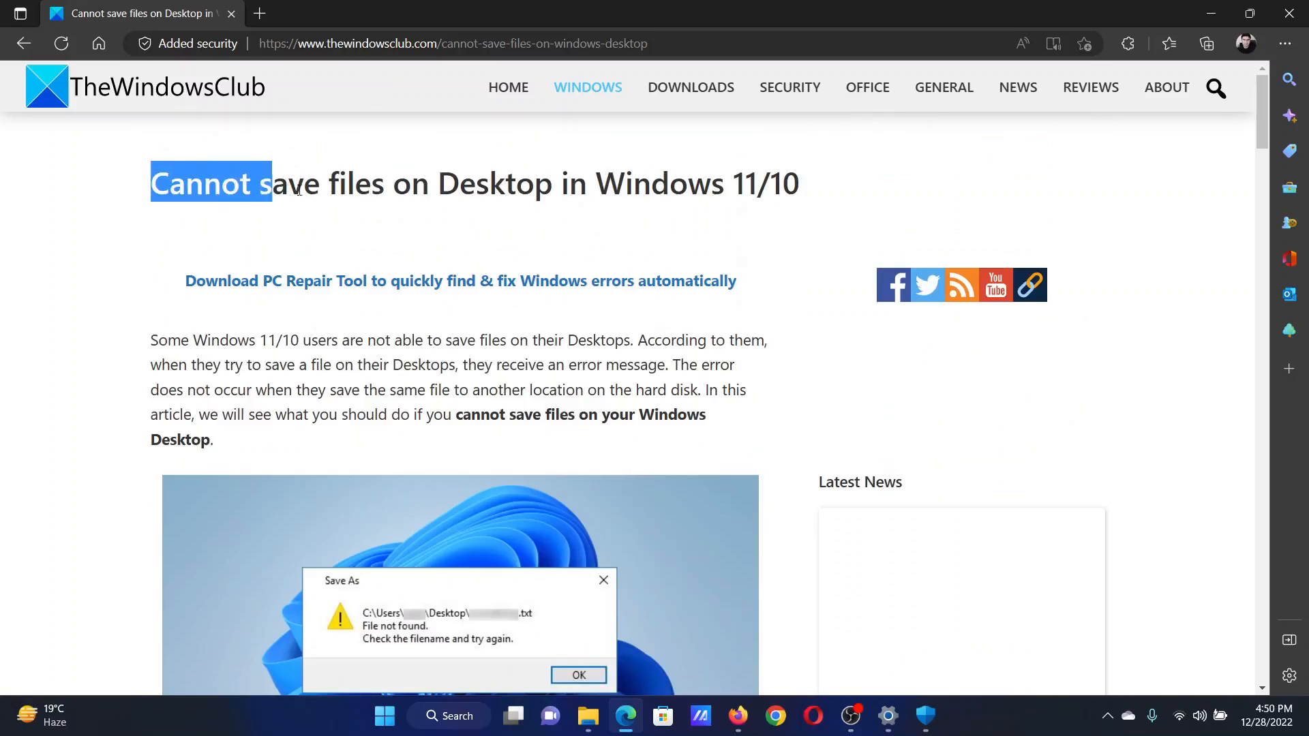